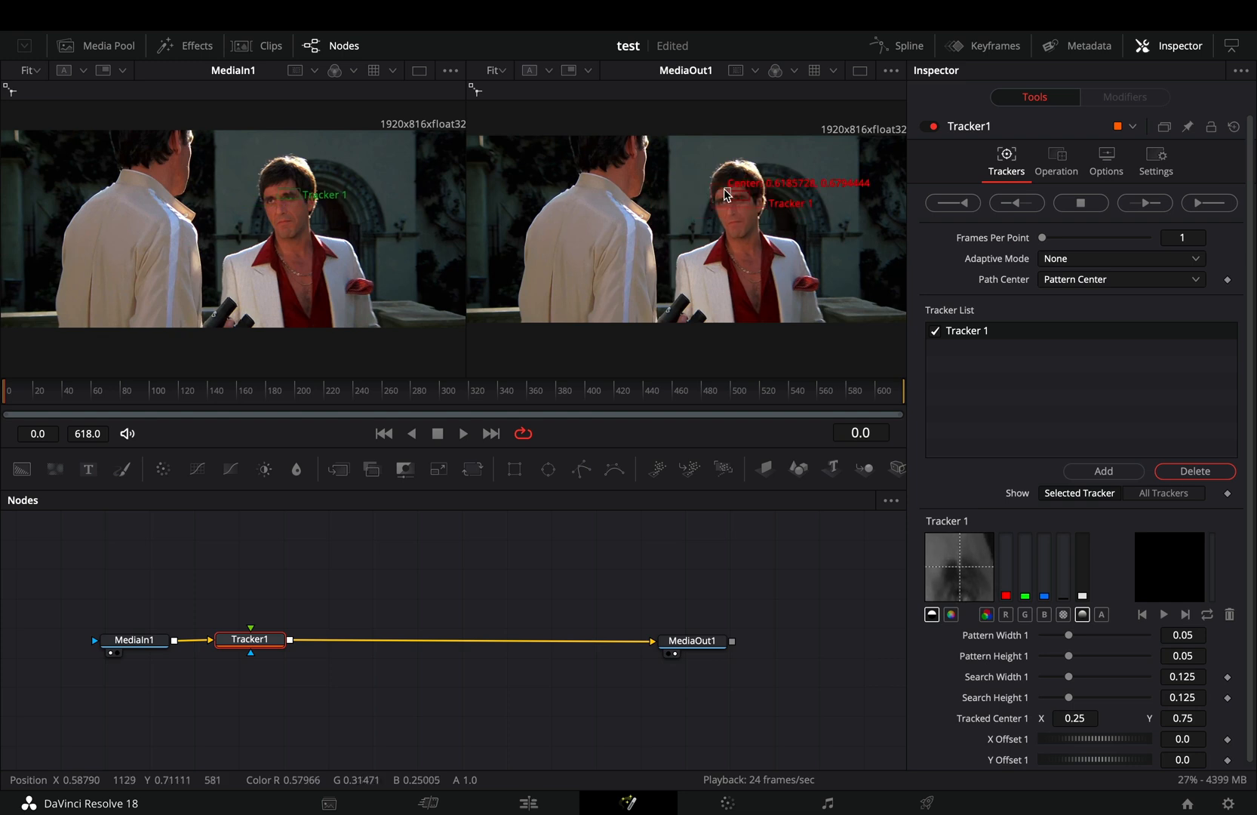
Track Tracker1's face pattern forward through the whole clip
left_click(1198, 202)
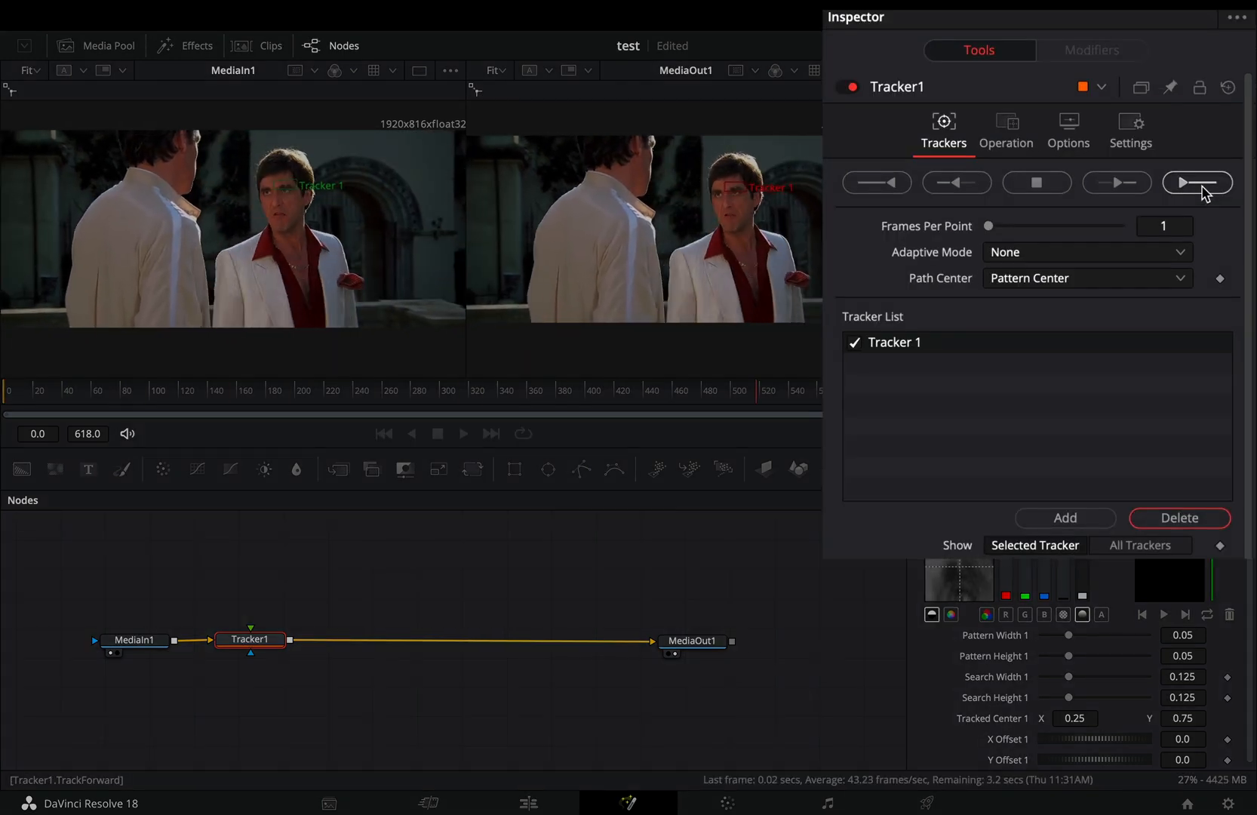
left_click(1196, 182)
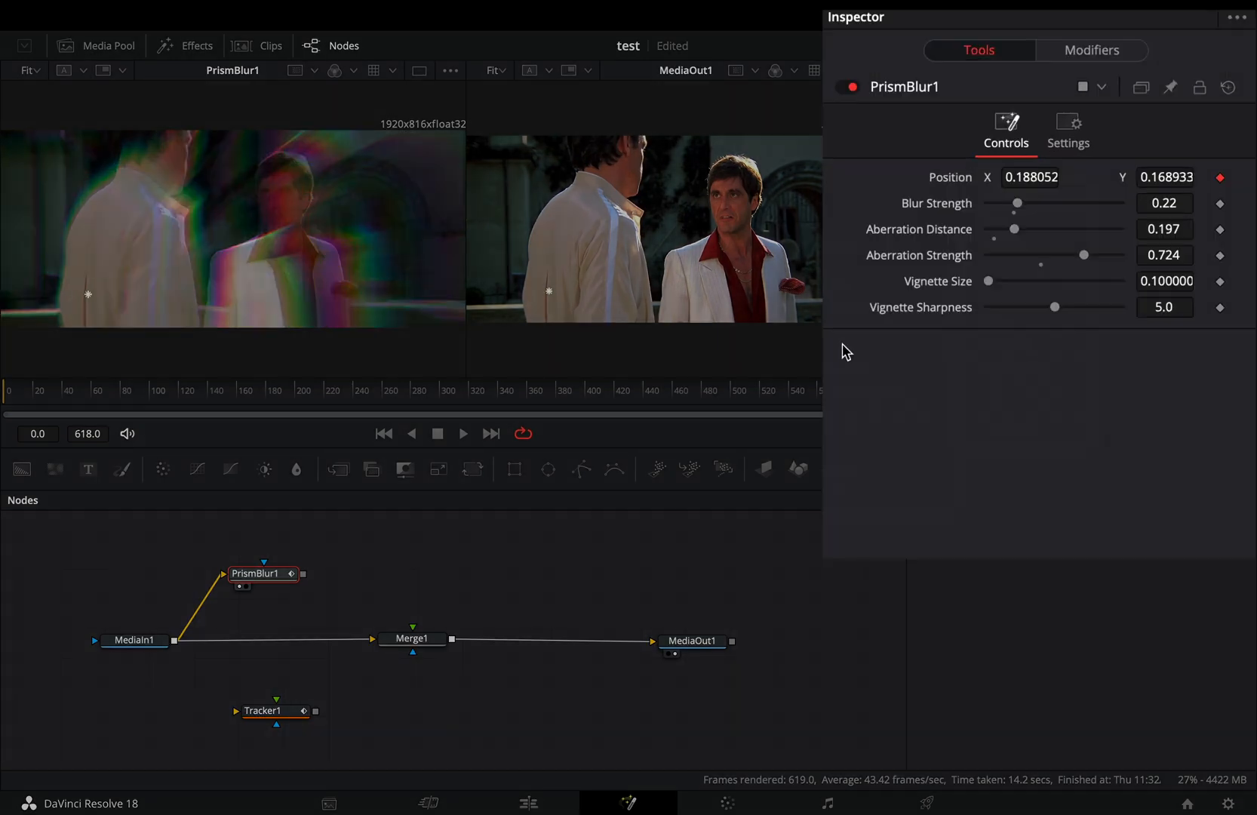
Adjust the PrismBlur1 controls for the colour-fringed blur feeding Merge1
left_click(1089, 49)
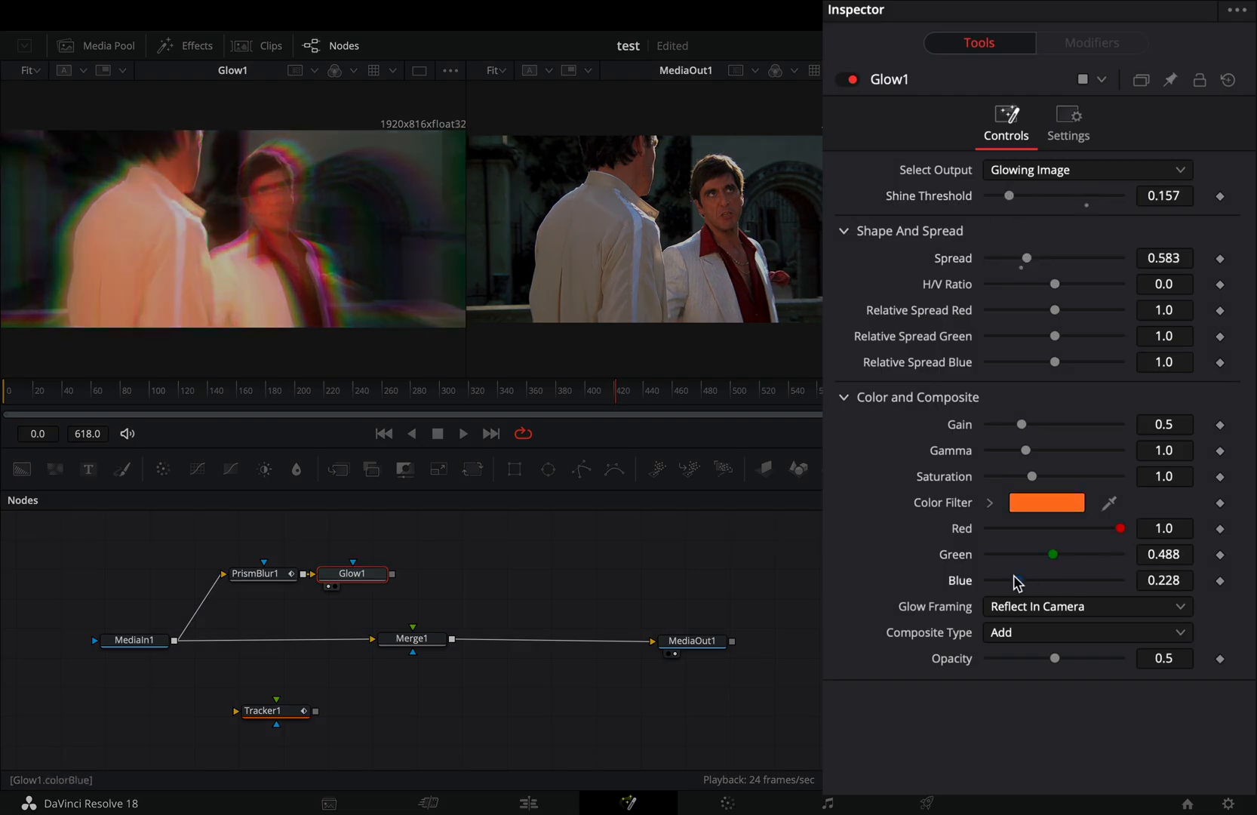
Drive Glow1's gain with a Shake modifier and adjust its amount
right_click(1016, 579)
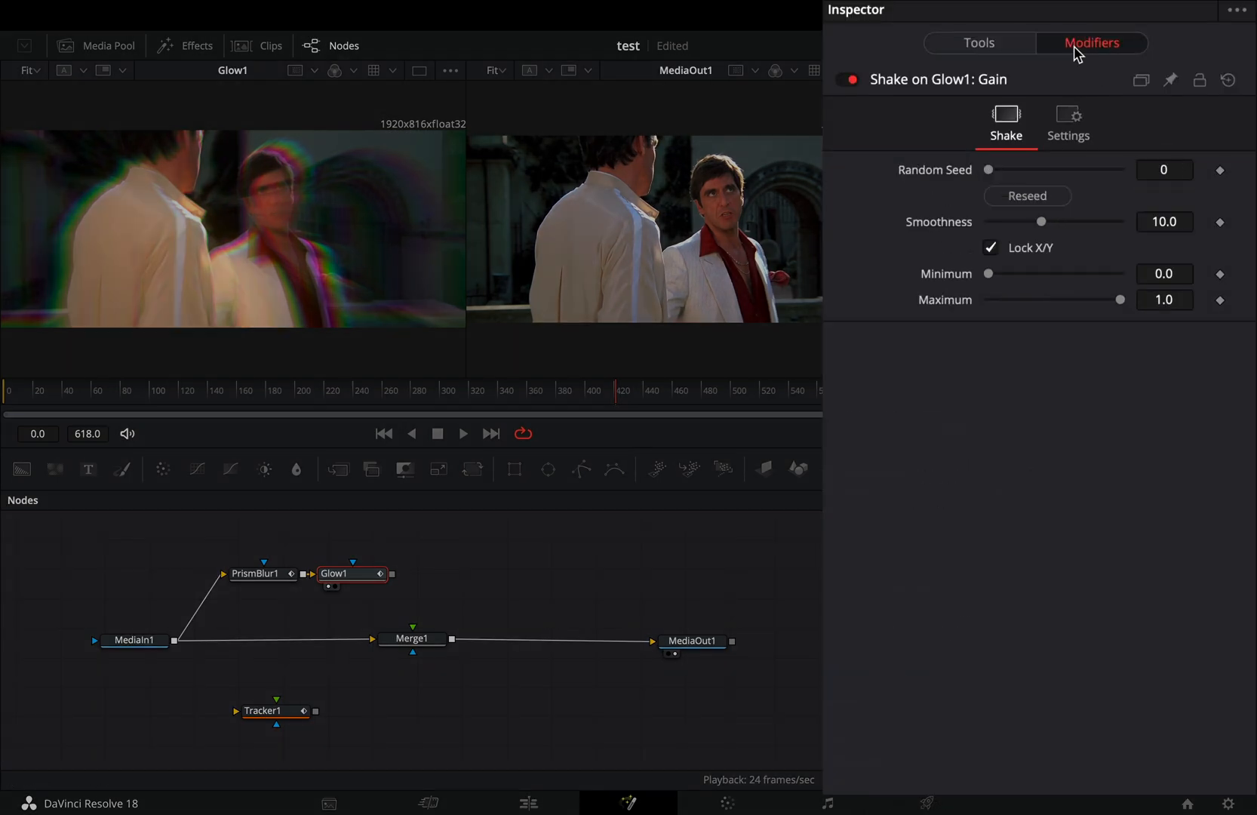
left_click_drag(1041, 220, 1020, 220)
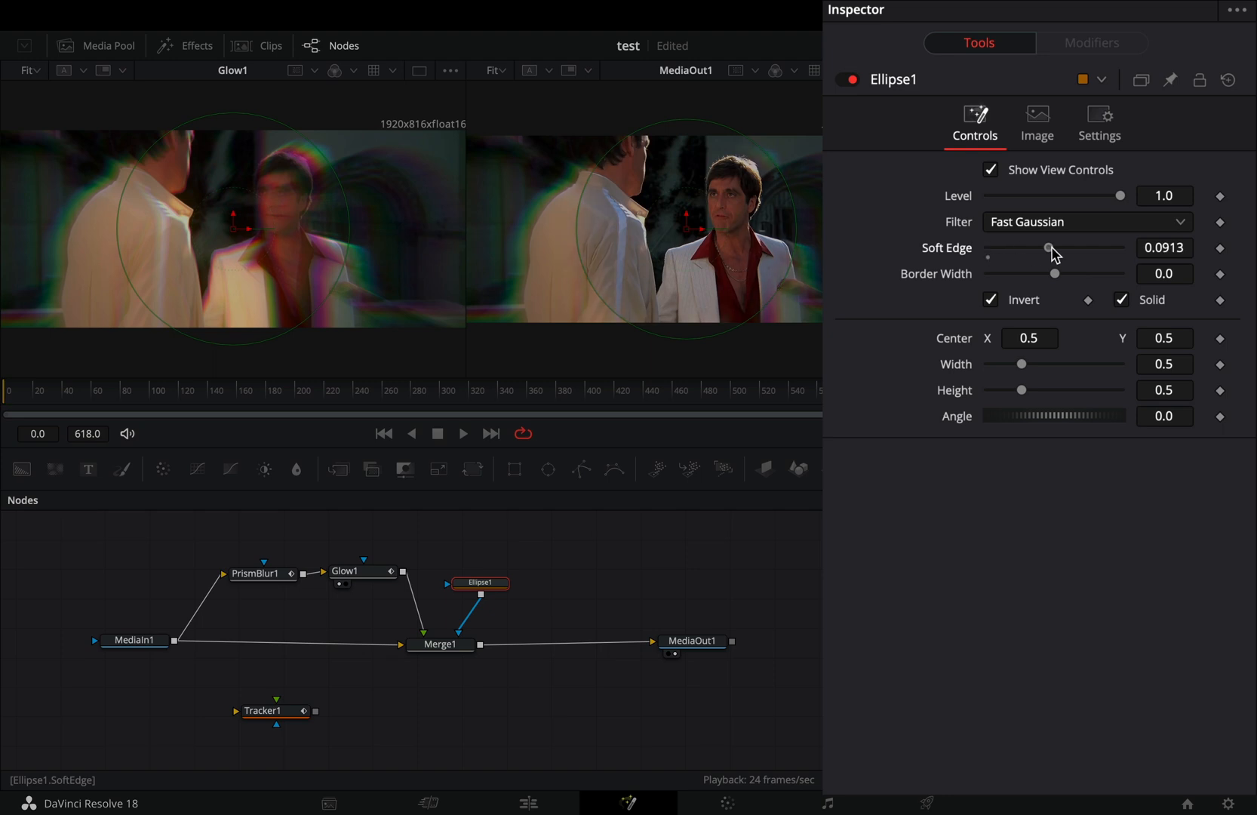
Soften Ellipse1's edge to 0.2 and connect its centre to Tracker1's path position
left_click_drag(1045, 273, 1018, 274)
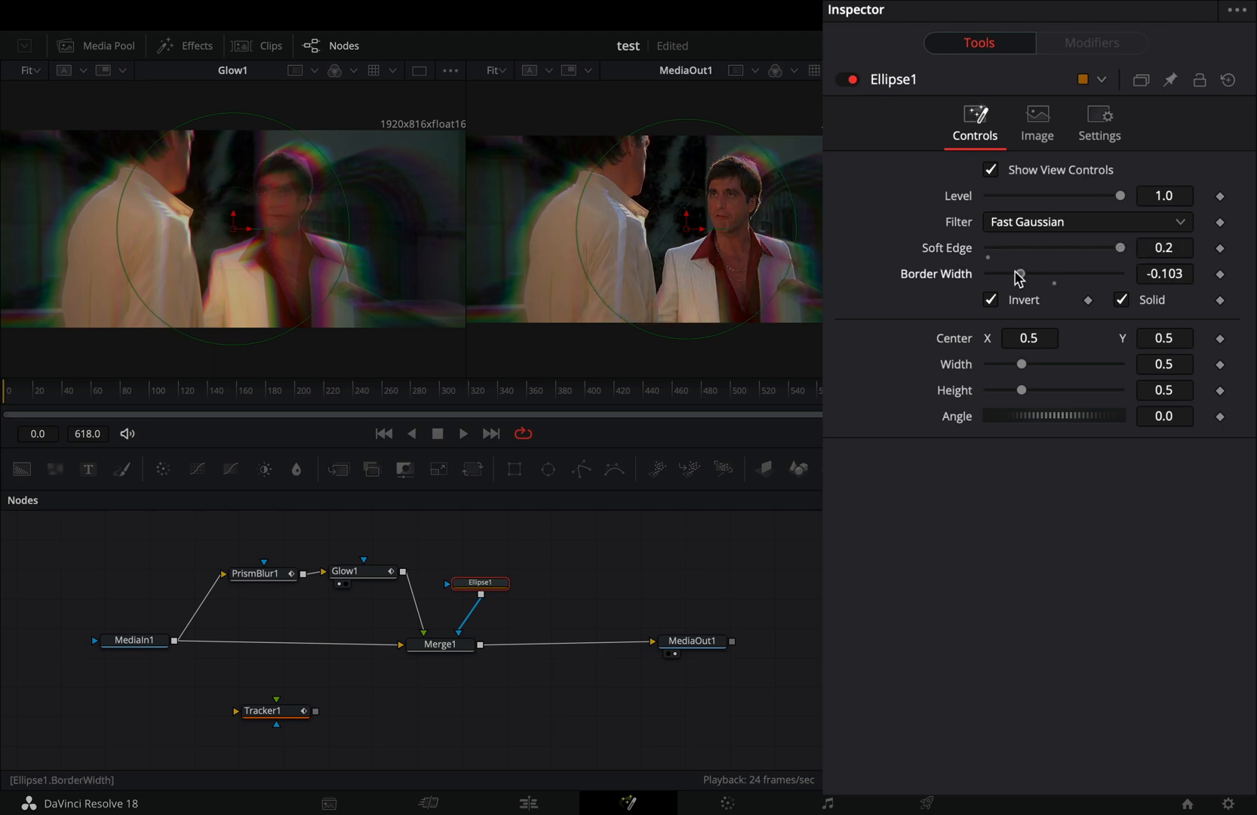
right_click(1019, 273)
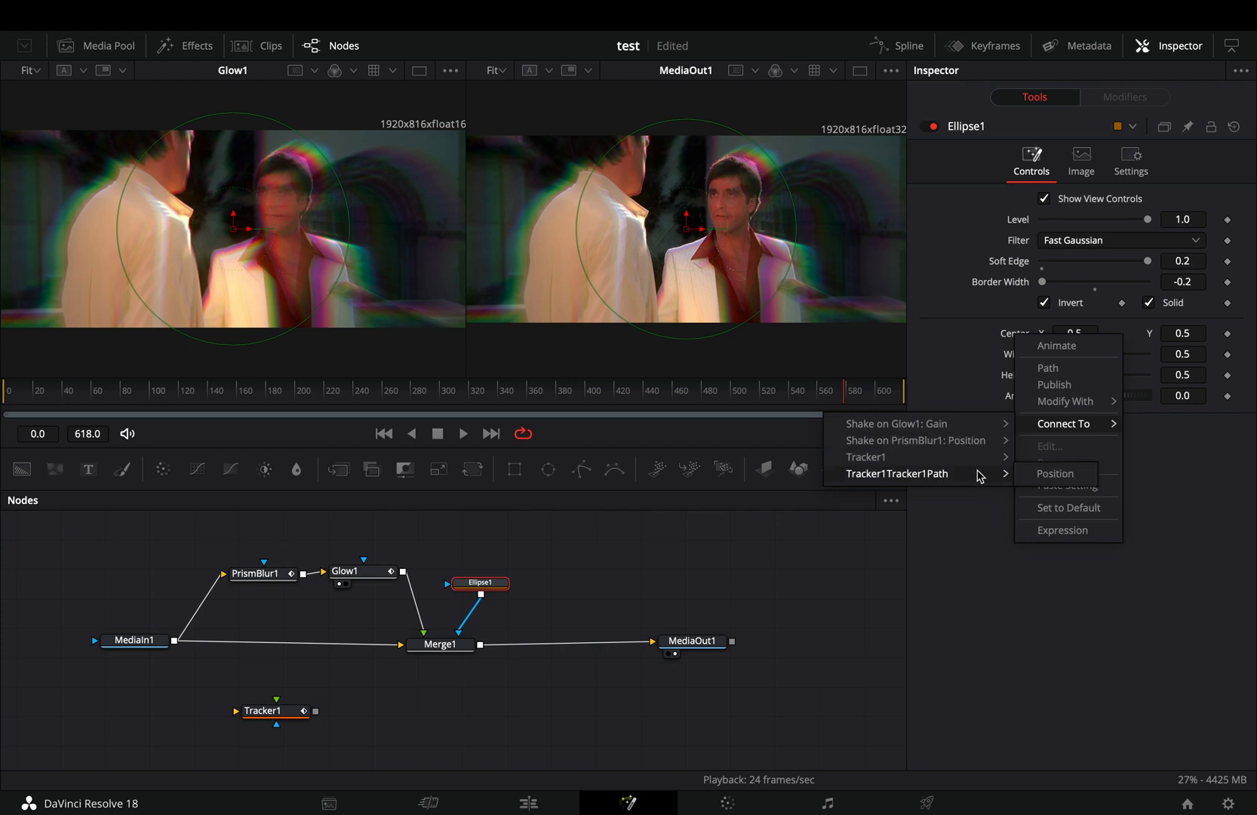
left_click(439, 645)
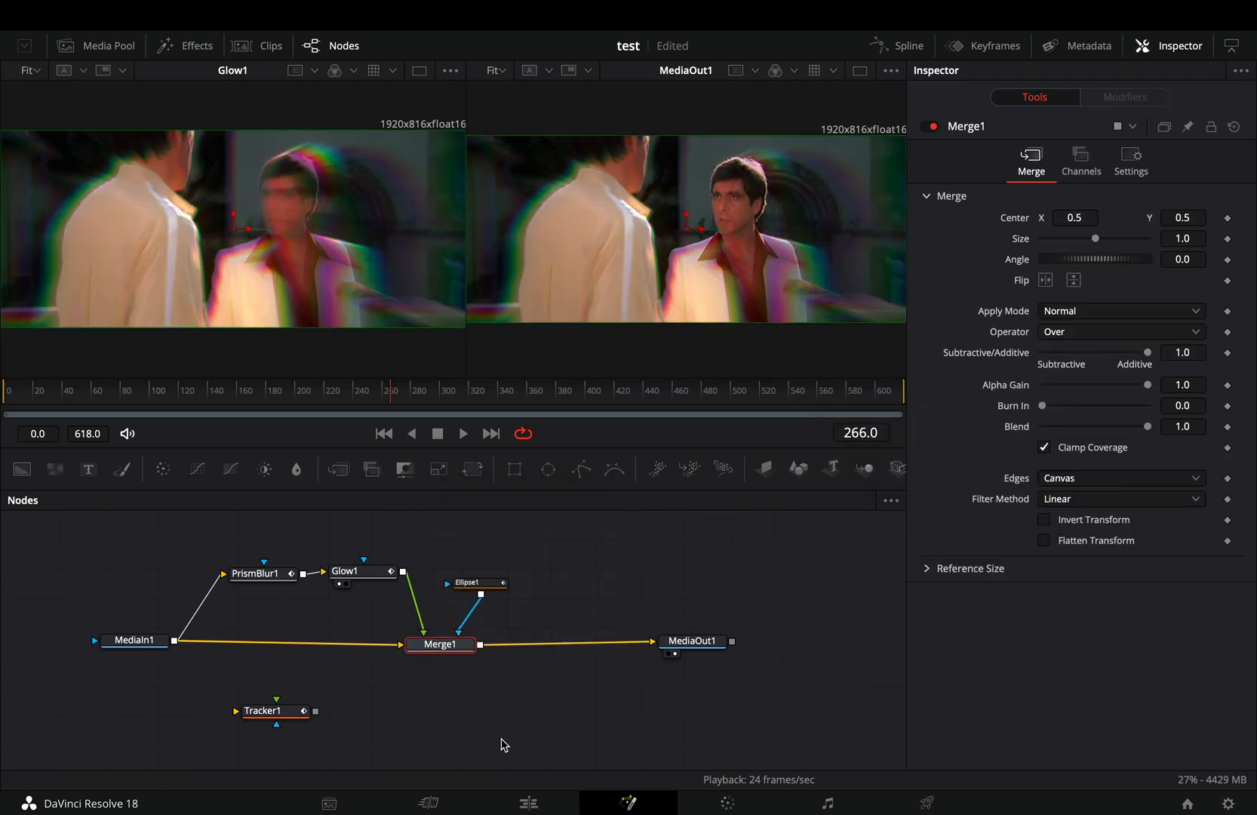